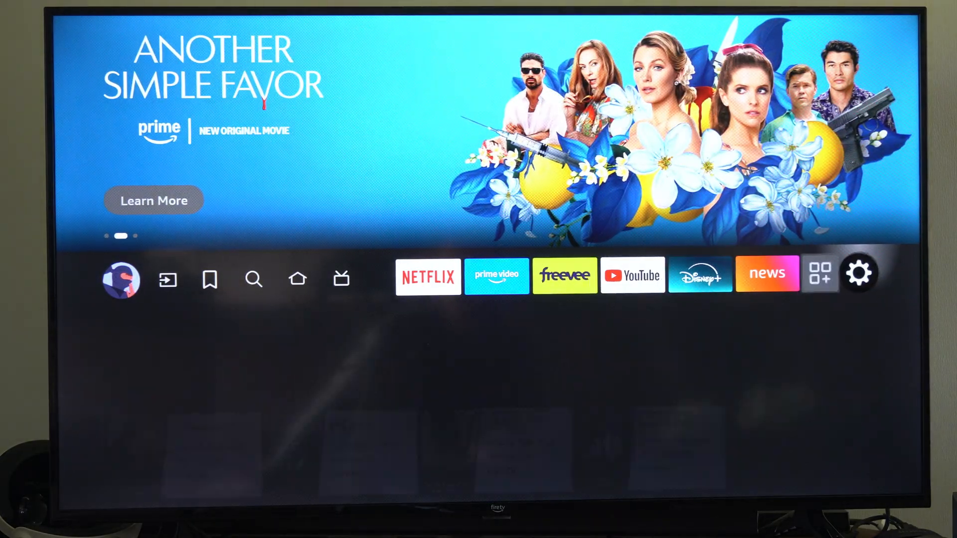
# Open the gear Settings icon on the home screen to reach Display & Sounds.
pyautogui.click(860, 273)
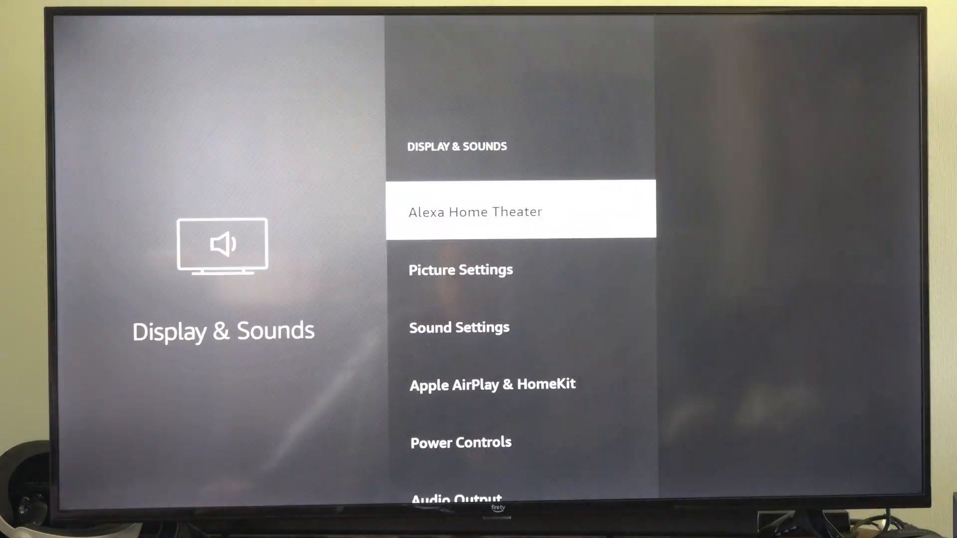
# Scroll to Picture Settings and highlight the HDMI1 input in the source list.
pyautogui.scroll(-3)
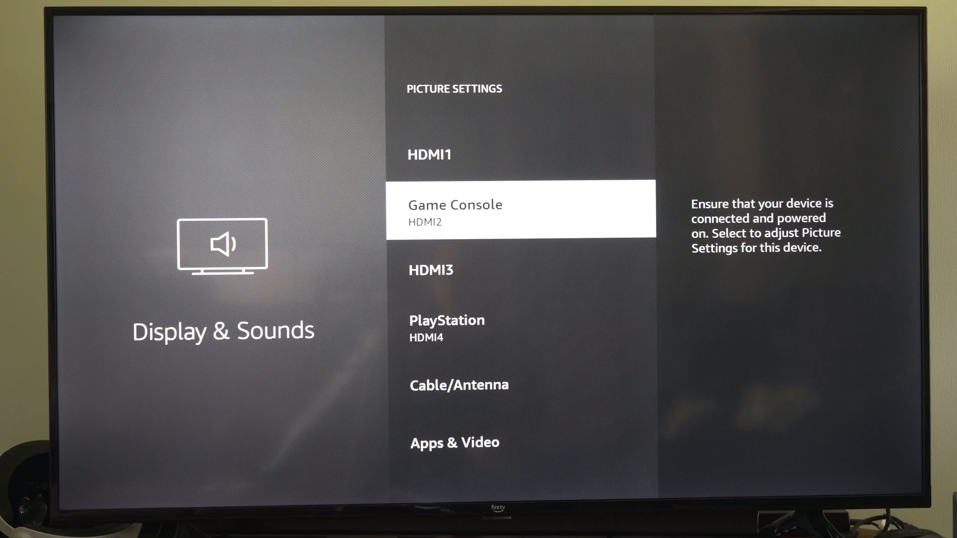
pyautogui.press('Up')
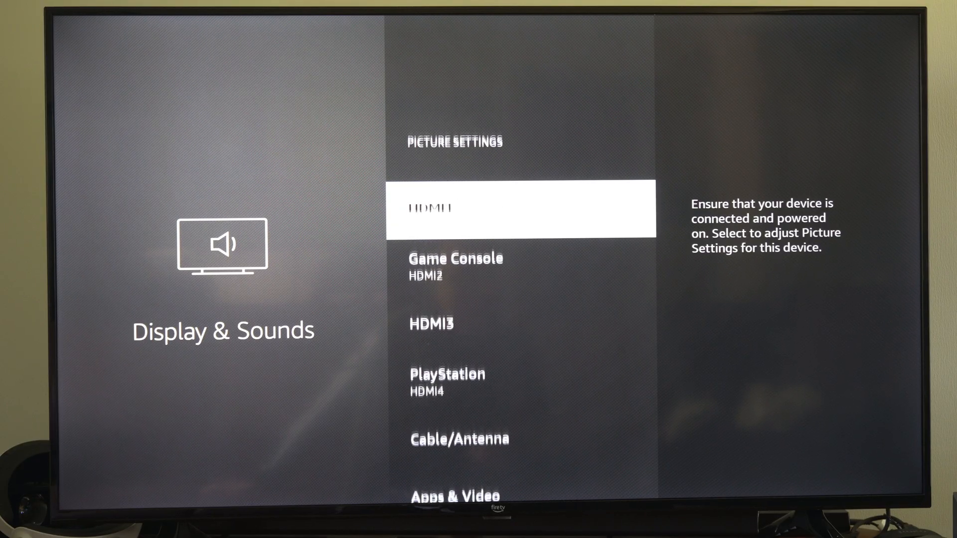
# Open HDMI1's picture options, showing Picture Mode Game and Backlight 60.
pyautogui.click(520, 209)
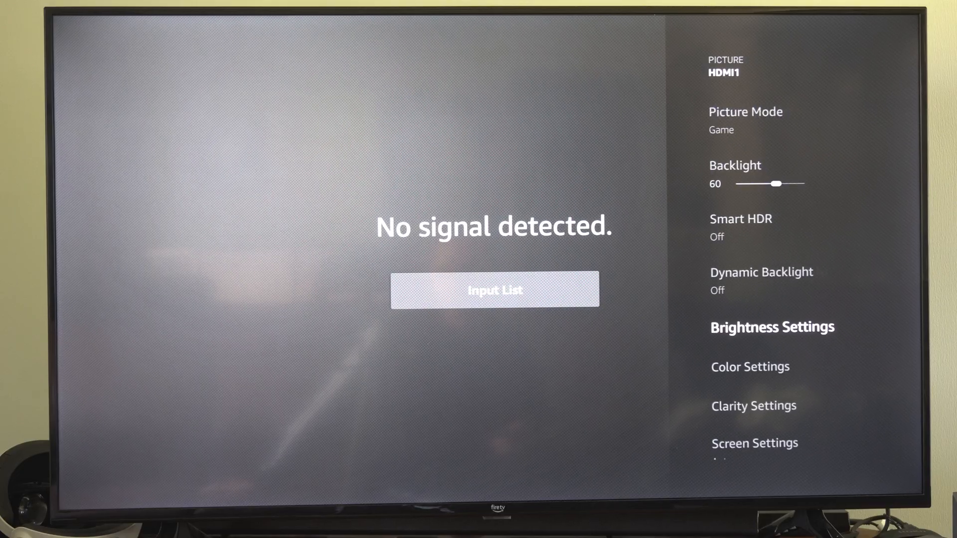
# Open HDMI1 Clarity Settings showing Sharpness 30, Super Resolution on, MPEG NR off.
pyautogui.press('down')
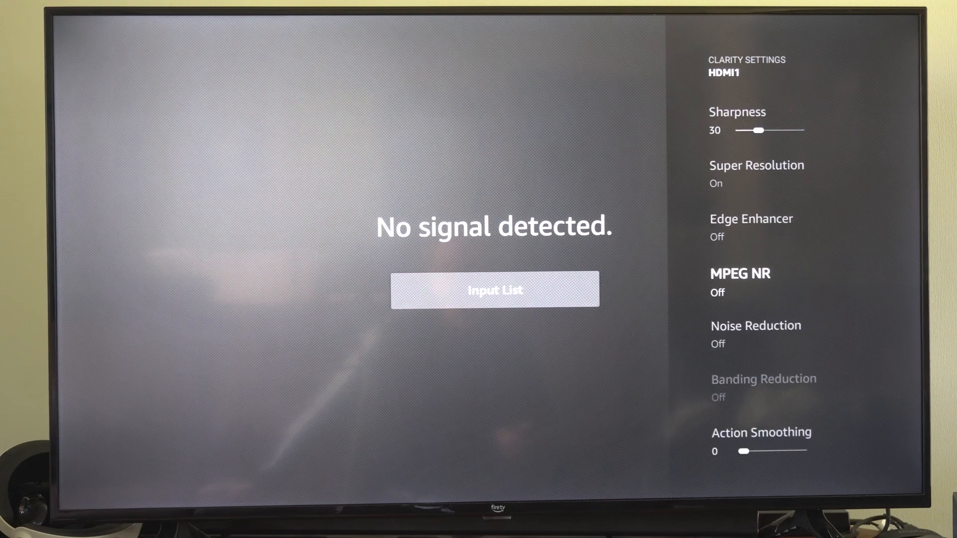
# Open HDMI1 Color Settings and increase Saturation to 63.
pyautogui.press('up')
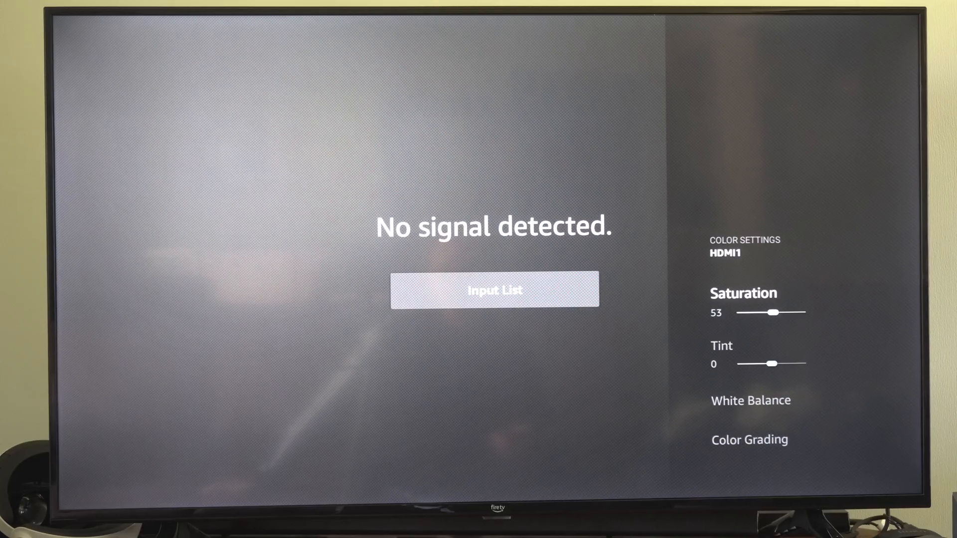
pyautogui.press('right')
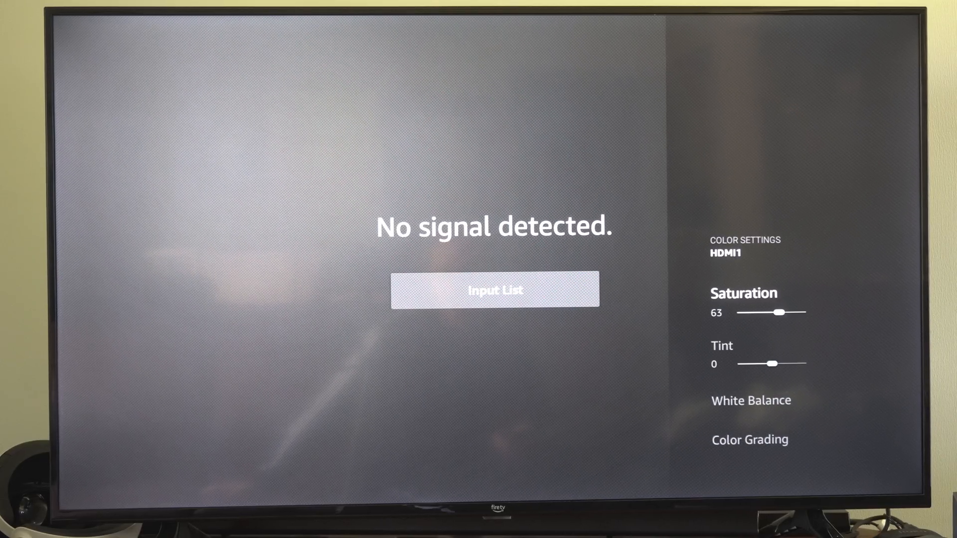